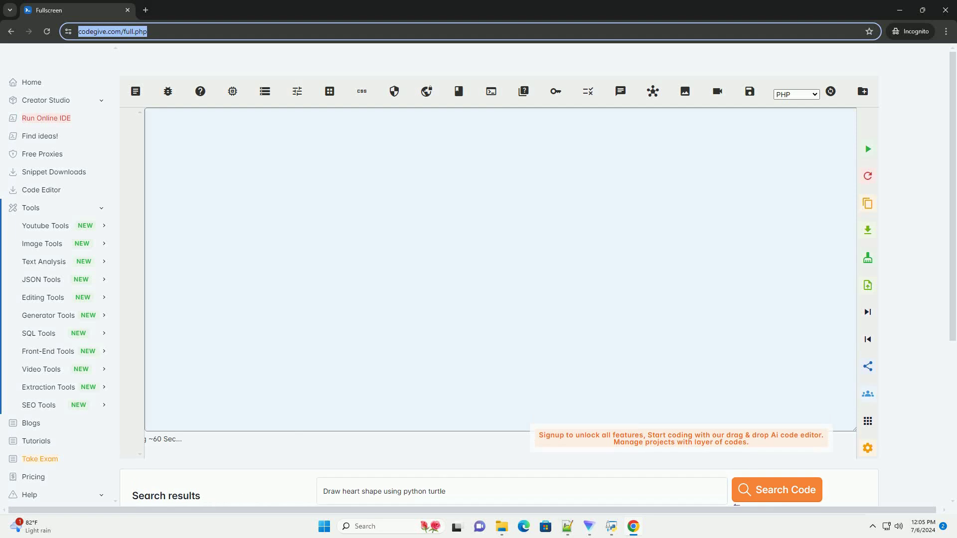
Focus the editor so the heart tutorial streams in with 'import turtle' and the Turtle object setup.
left_click(776, 489)
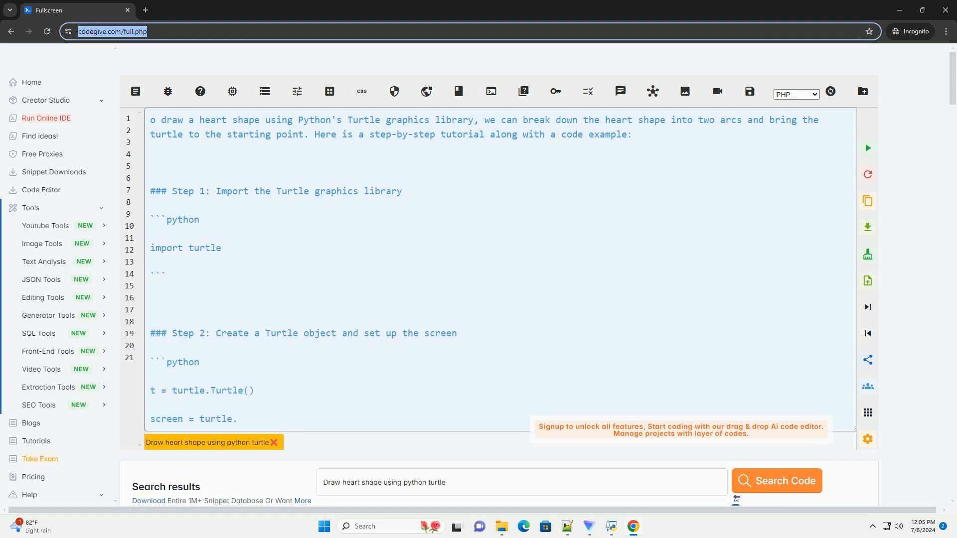
Follow the streaming tutorial through the arc function, red fill colour and drawing both heart arcs.
scroll("down", 3)
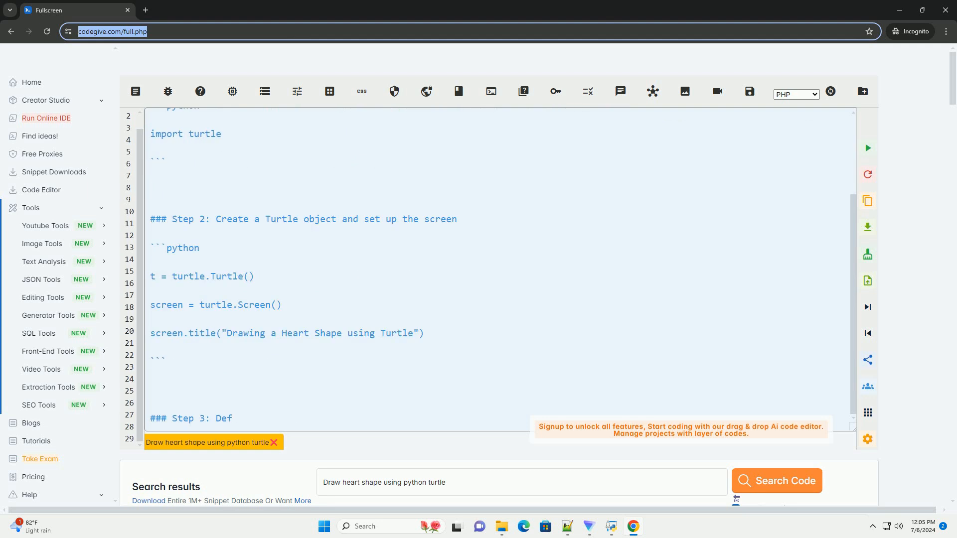
scroll("down", 3)
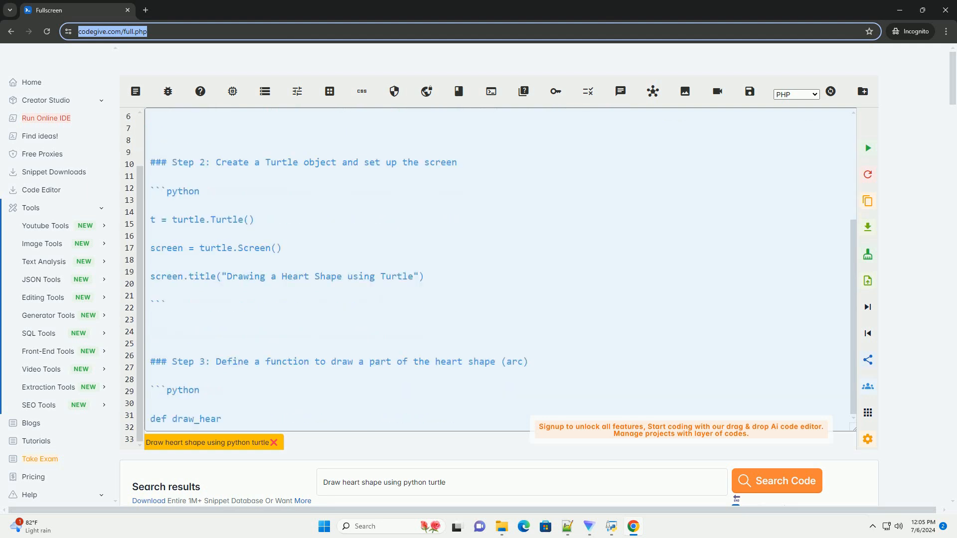
scroll("down", 3)
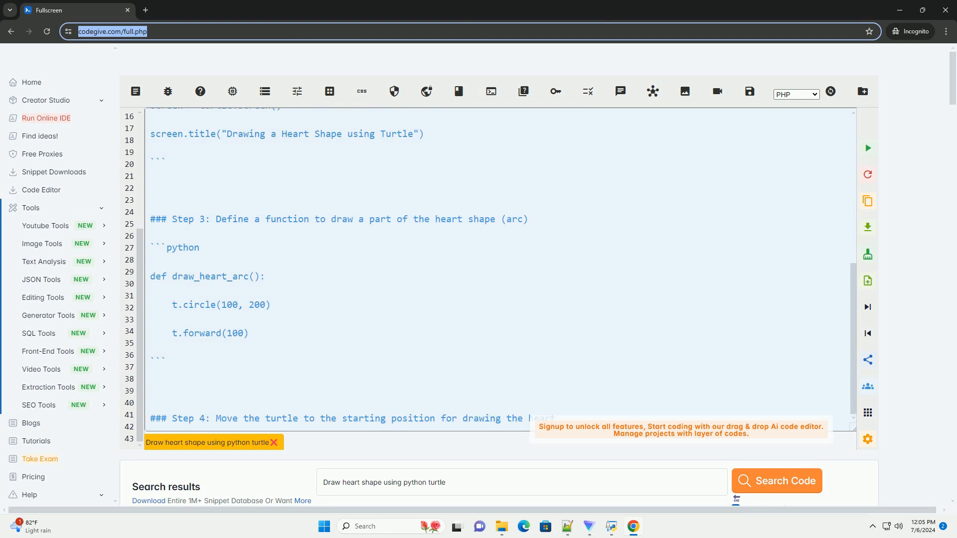
scroll("down", 3)
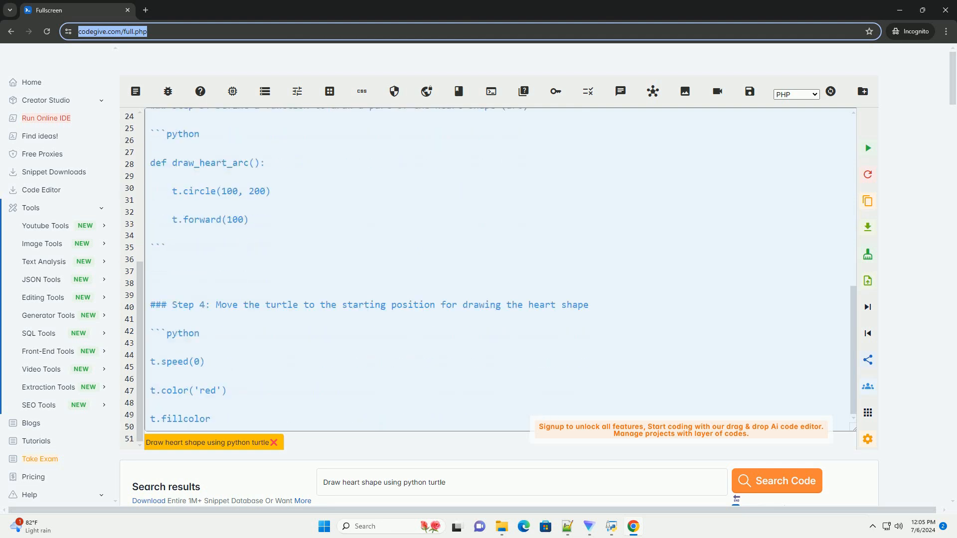
scroll("down", 3)
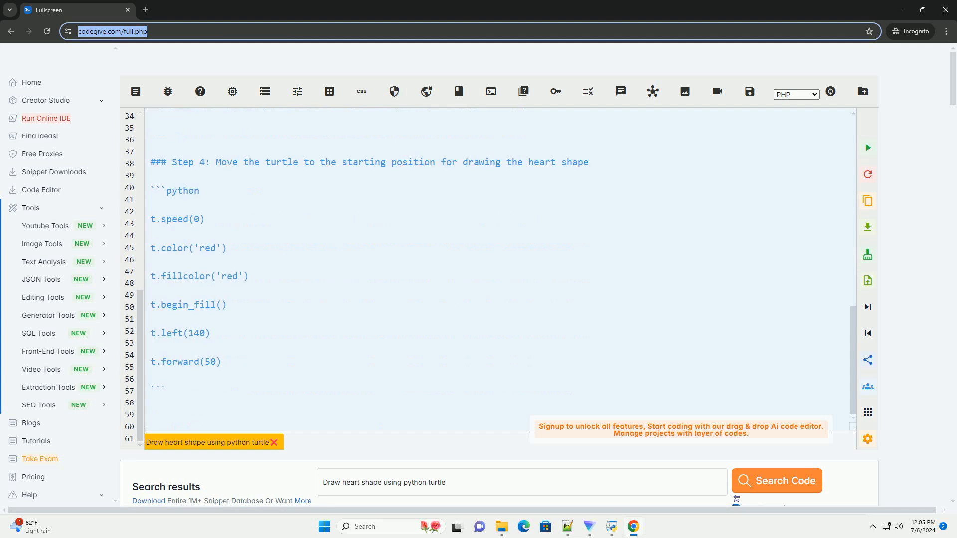
scroll("down", 3)
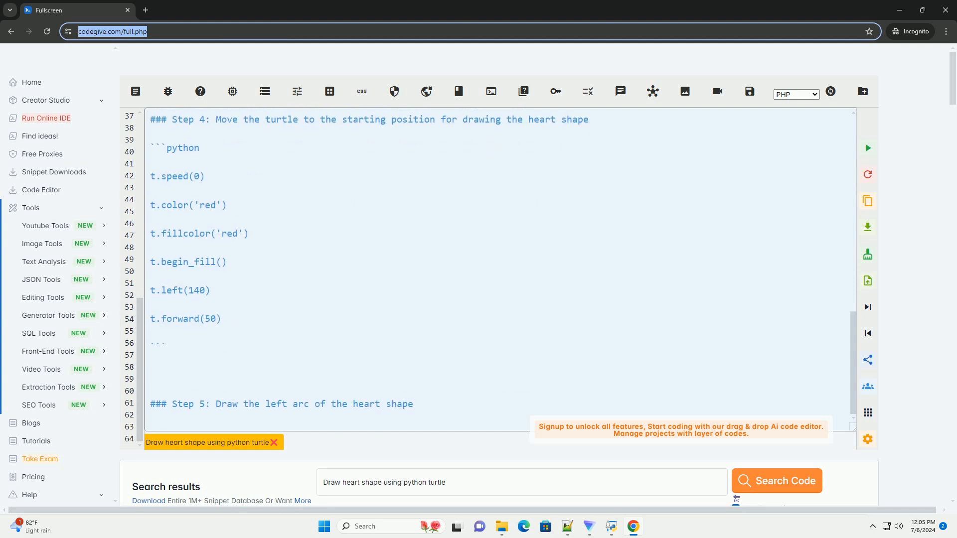
scroll("down", 3)
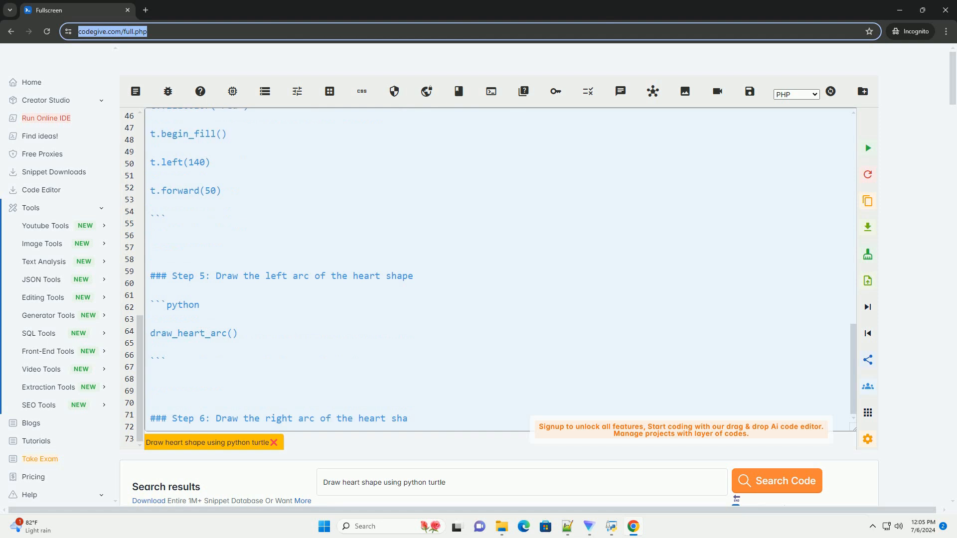
Follow Steps 7-8 adding end_fill, hideturtle and screen.mainloop() to keep the window open.
scroll("down", 3)
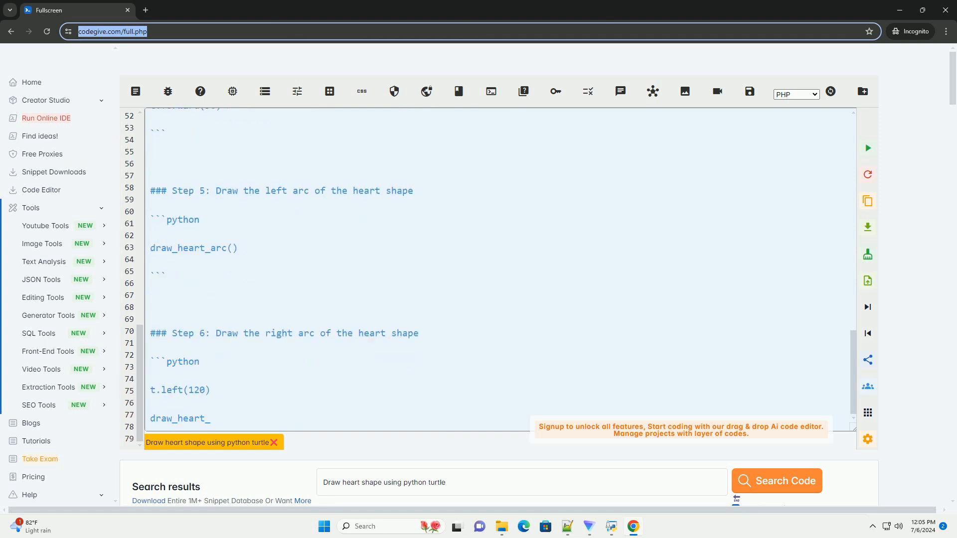
scroll("down", 3)
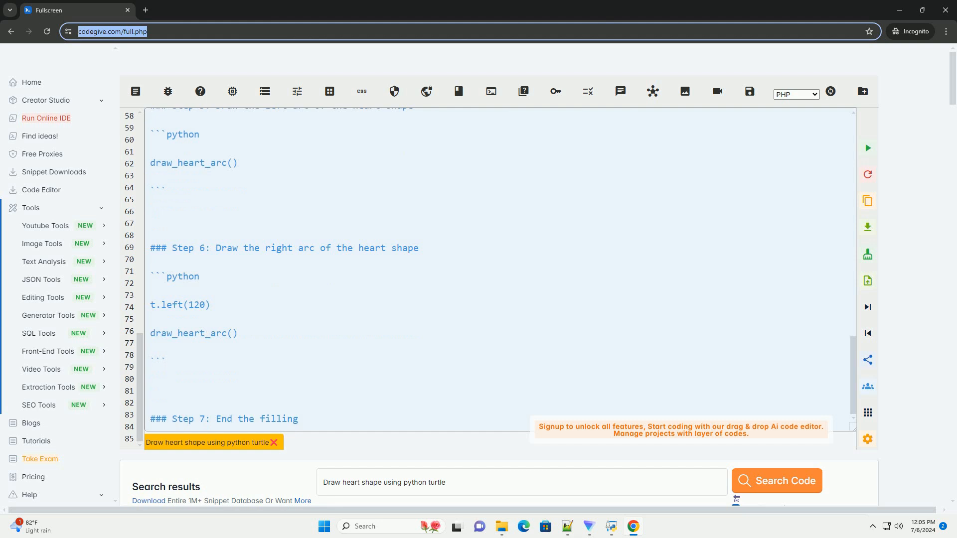
scroll("down", 3)
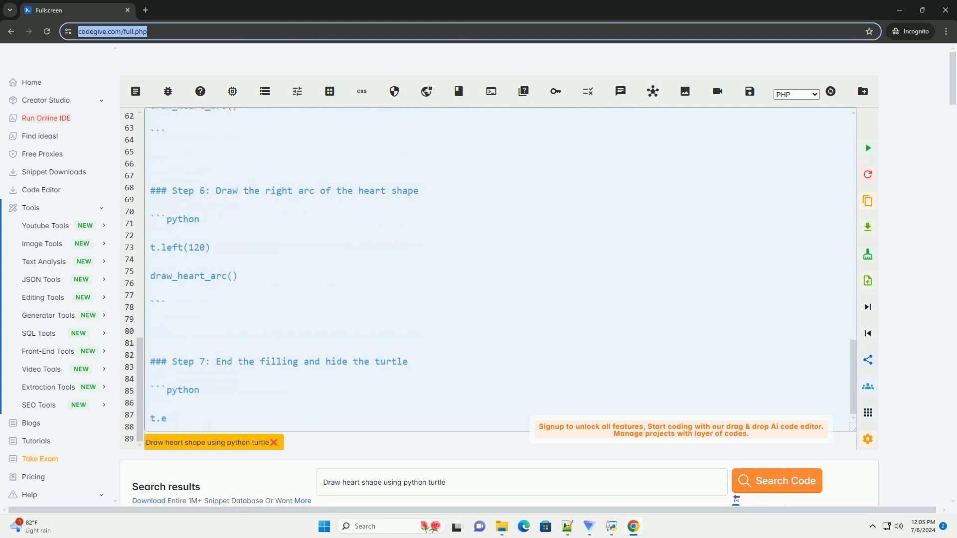
scroll("down", 3)
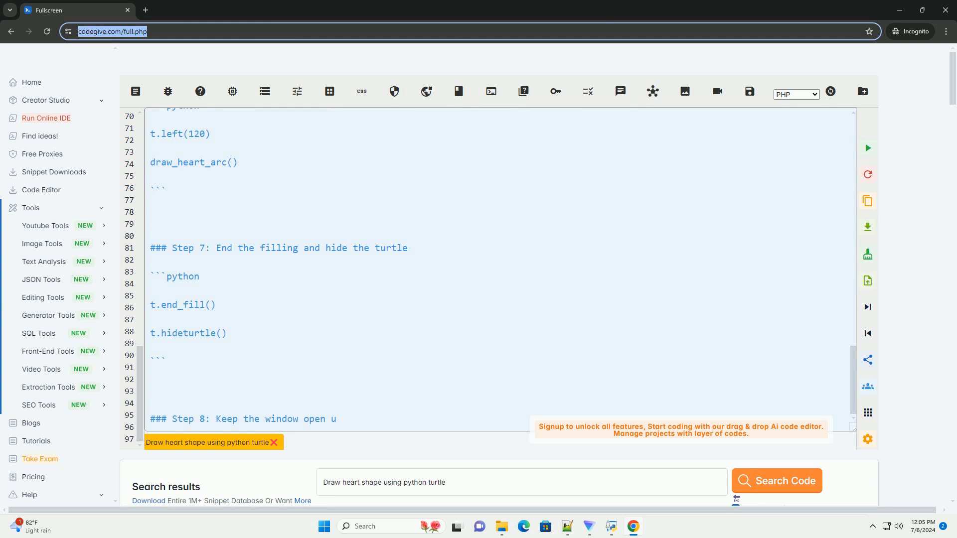
scroll("down", 3)
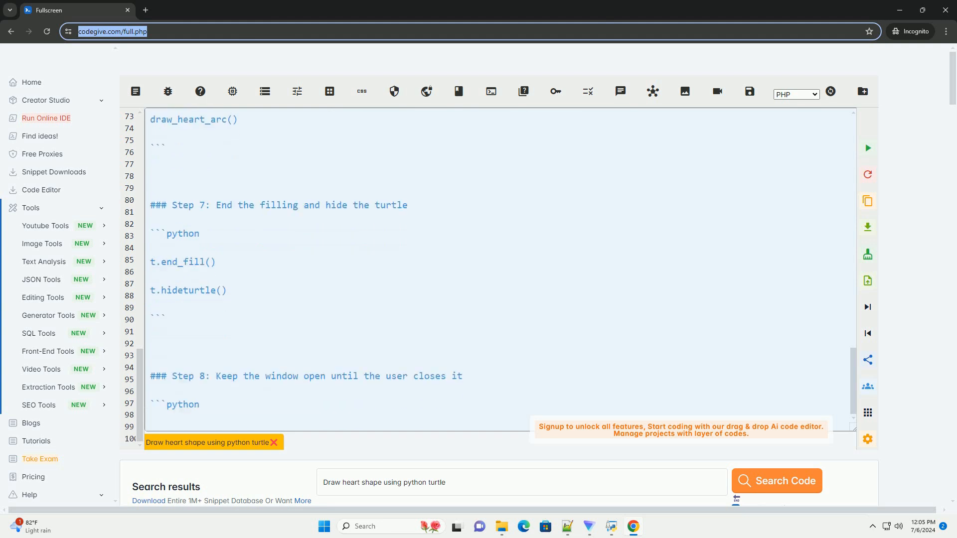
scroll("down", 3)
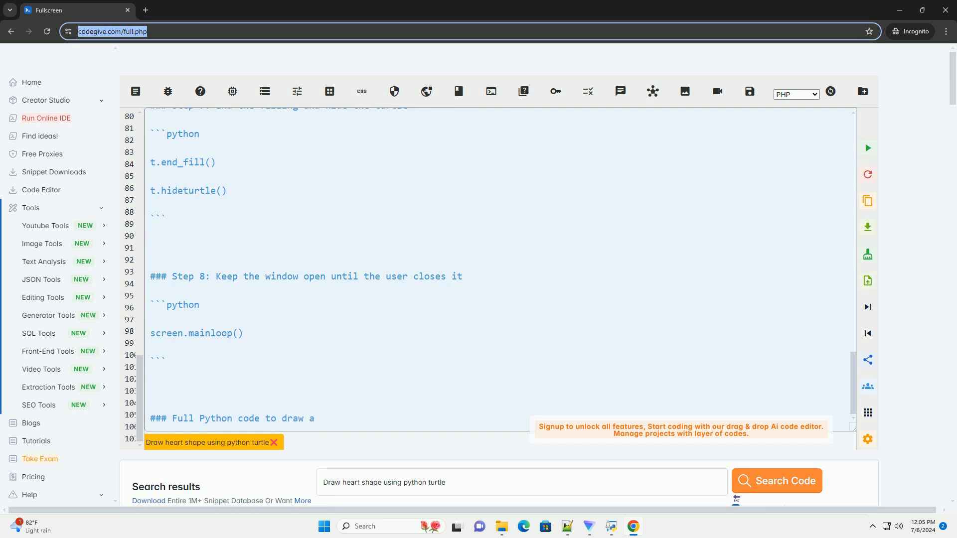
Follow the 'Full Python code to draw a heart shape using Turtle' block as it begins streaming in.
scroll("down", 3)
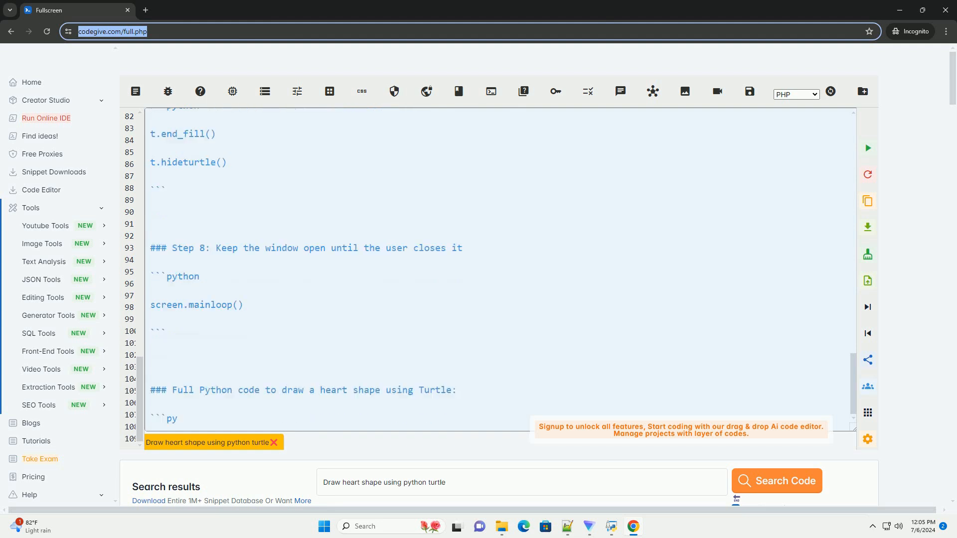
scroll("down", 3)
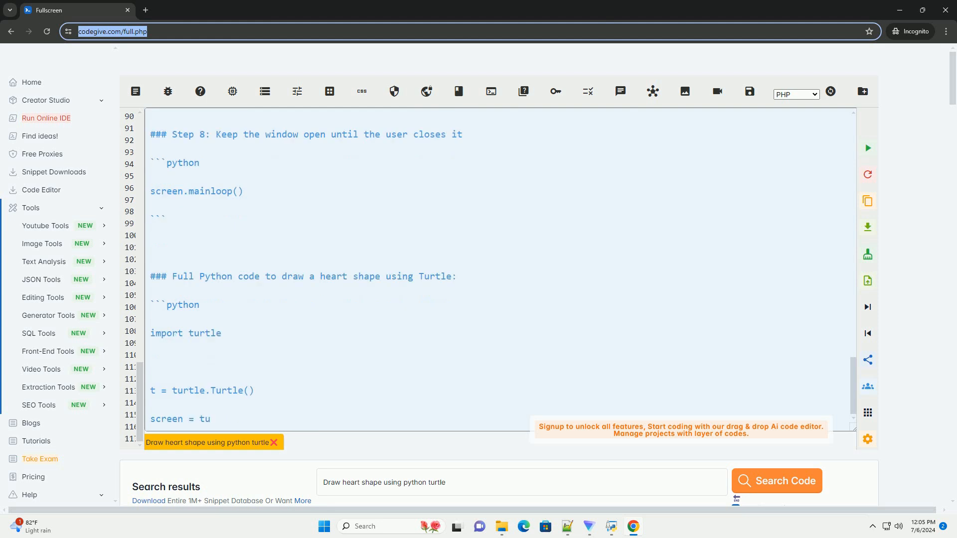
scroll("down", 3)
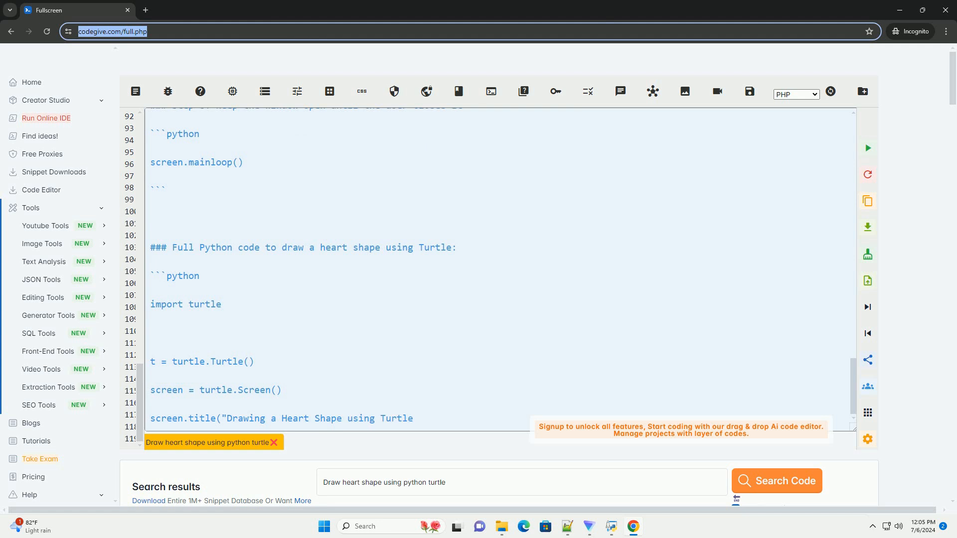
scroll("down", 3)
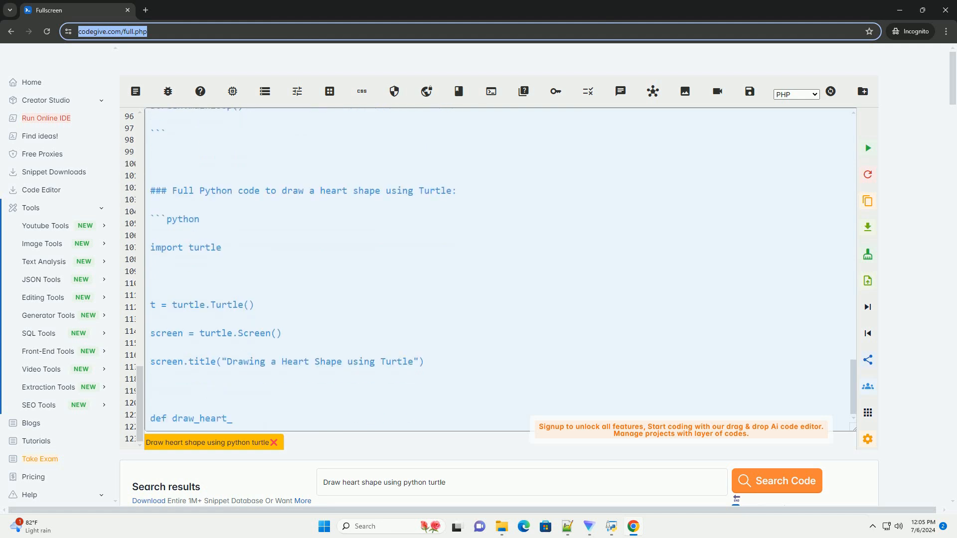
scroll("down", 3)
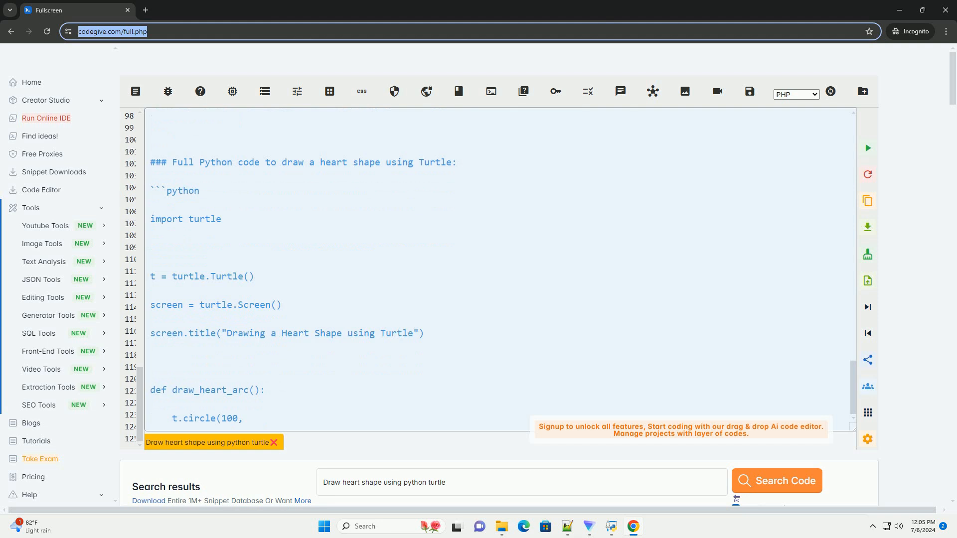
scroll("down", 3)
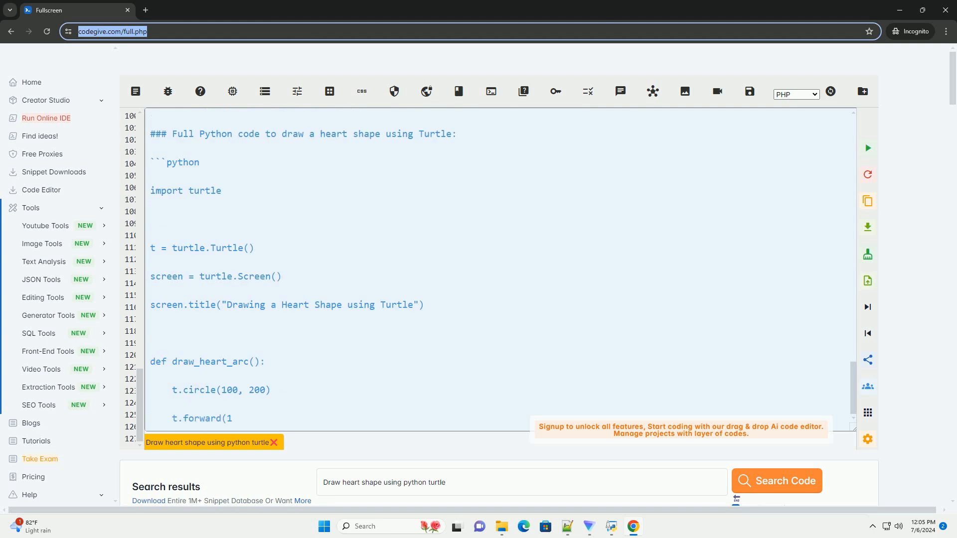
scroll("down", 3)
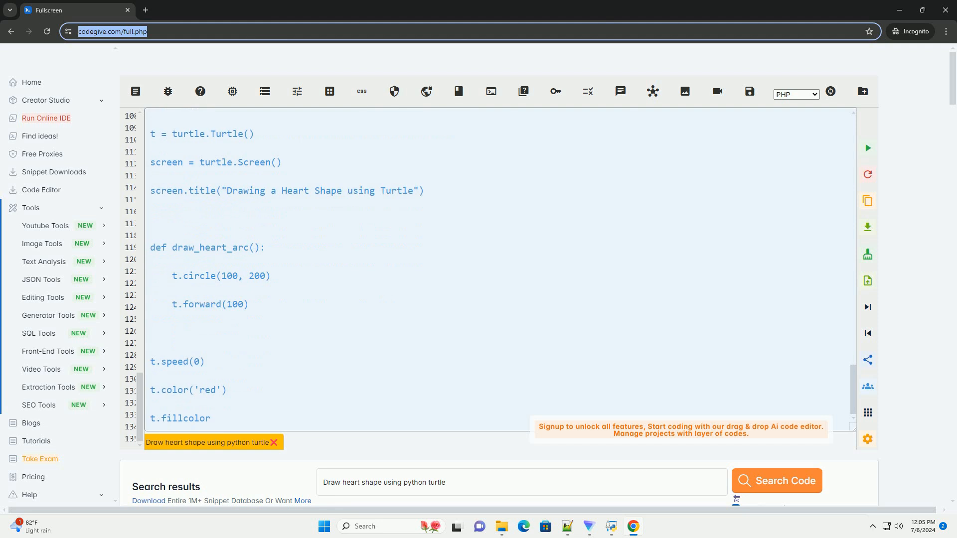
Follow the full script to its end at screen.mainloop() and the closing explanation below it.
scroll("down", 3)
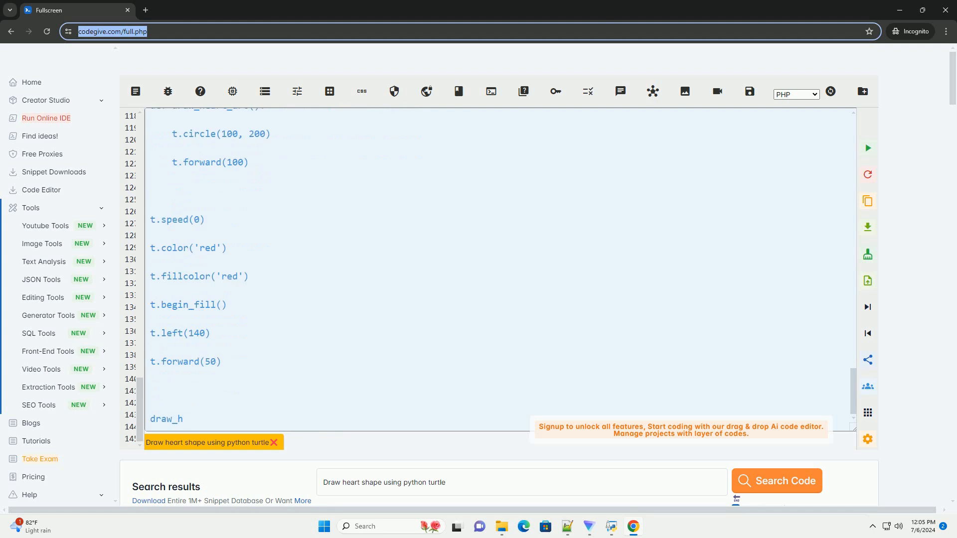
scroll("down", 3)
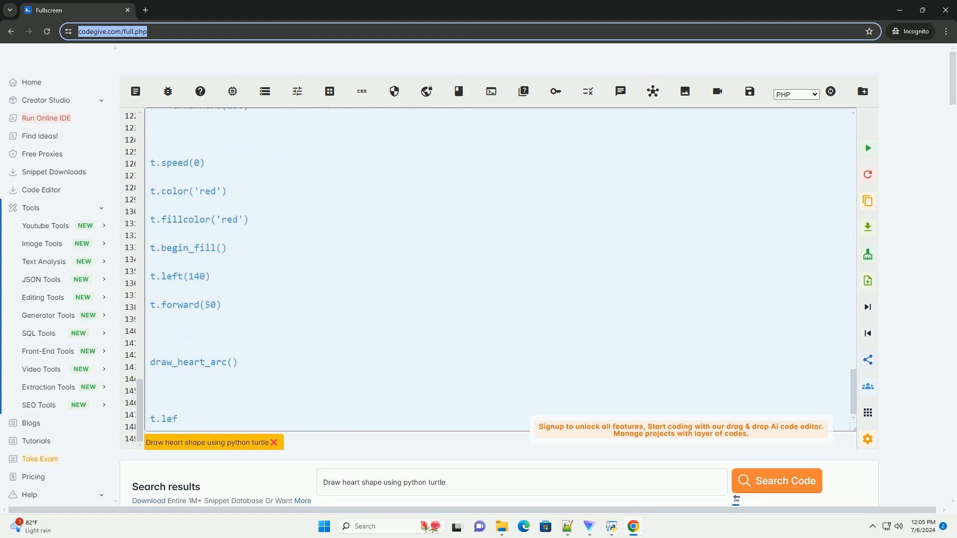
scroll("down", 3)
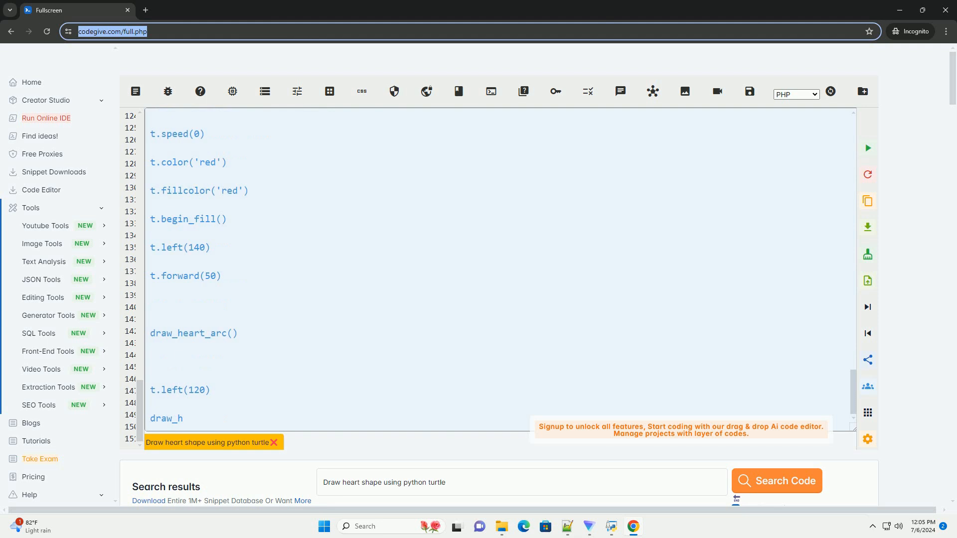
scroll("down", 3)
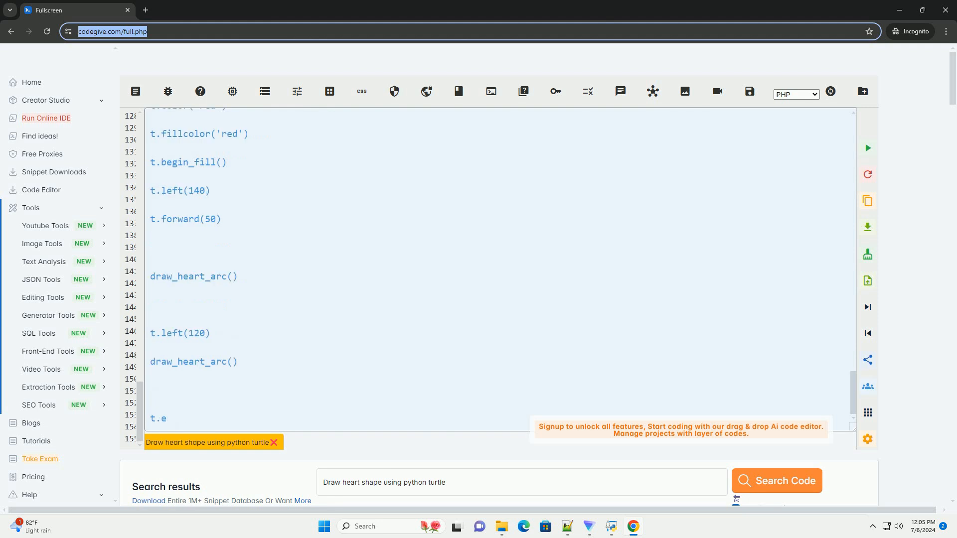
scroll("down", 3)
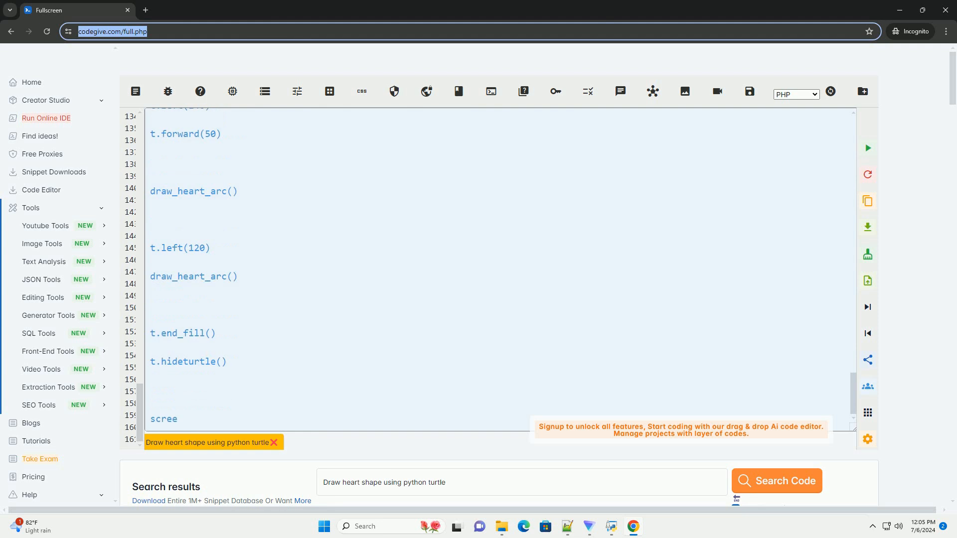
scroll("down", 3)
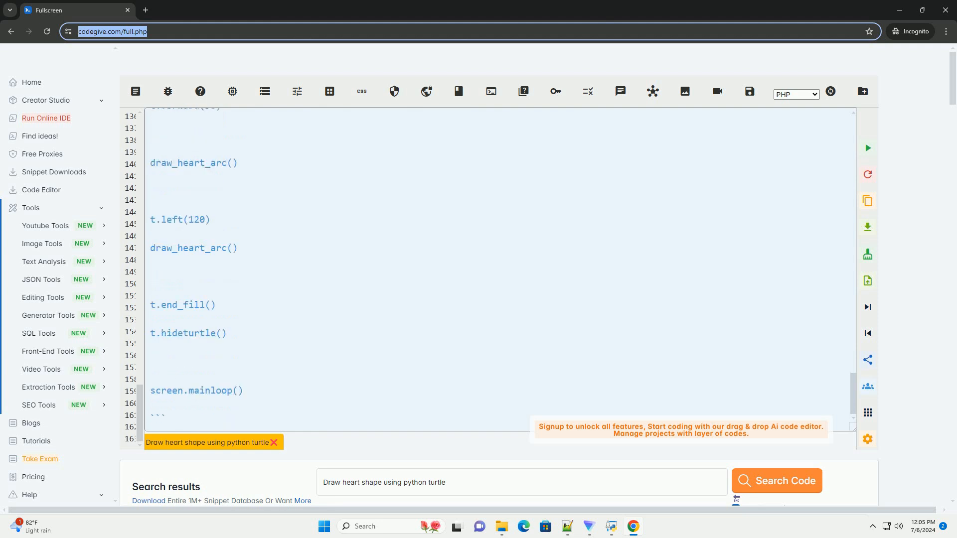
scroll("down", 3)
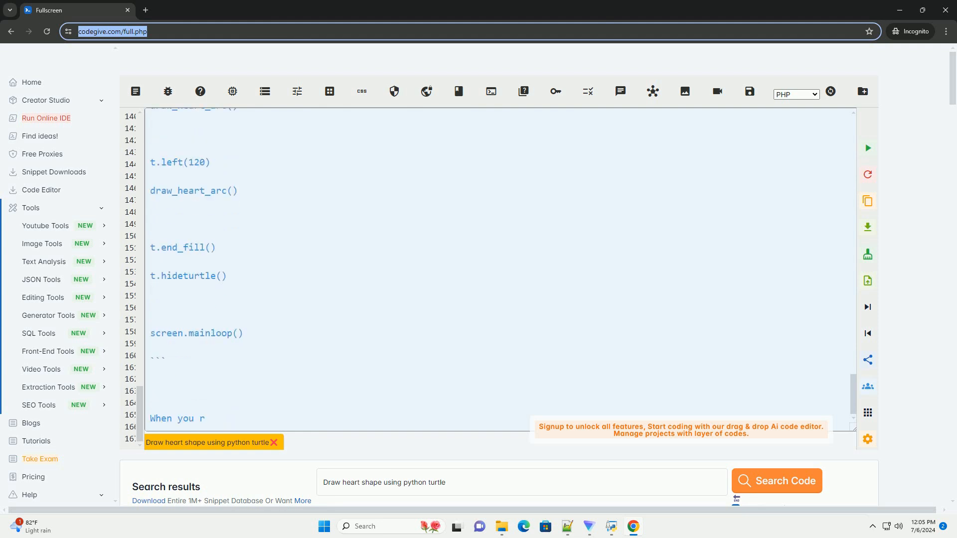